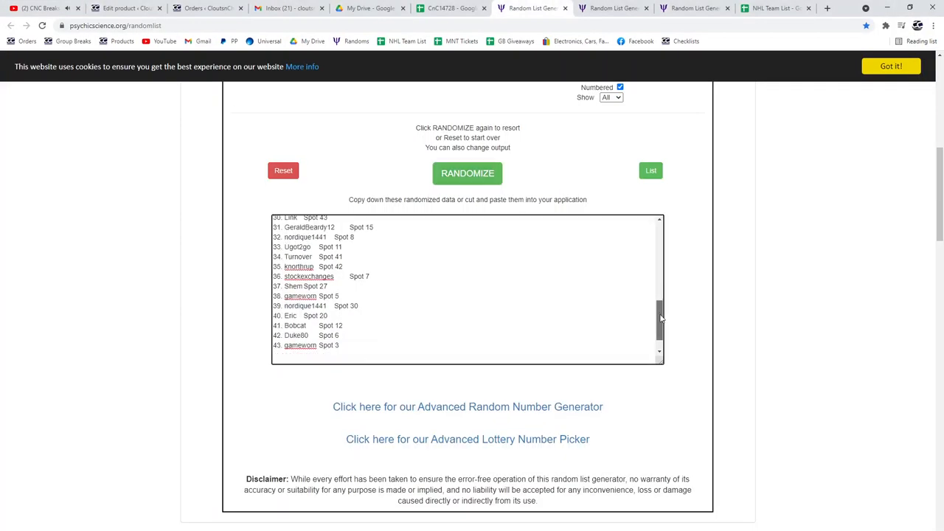
- Carry the randomized name-and-spot list over to the spreadsheet
{"action": "left_click", "coordinate": [467, 173]}
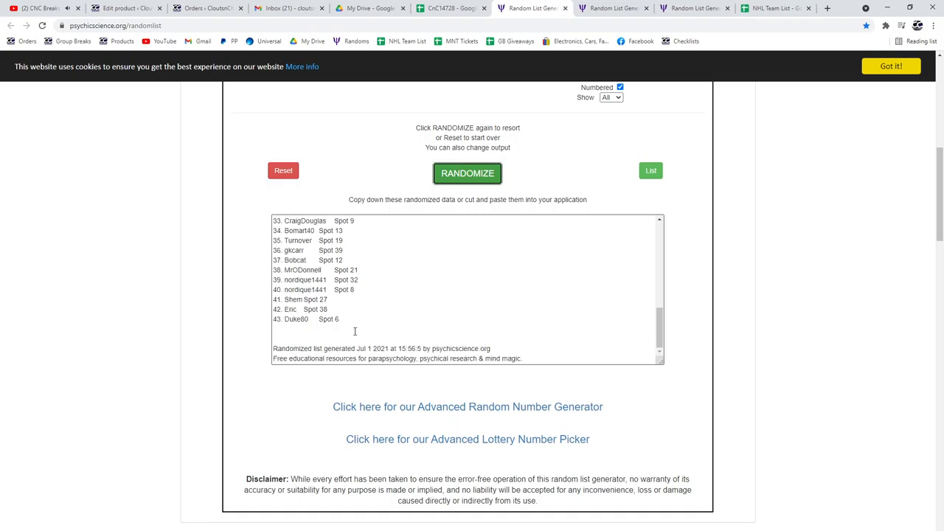
{"action": "left_click", "coordinate": [450, 8]}
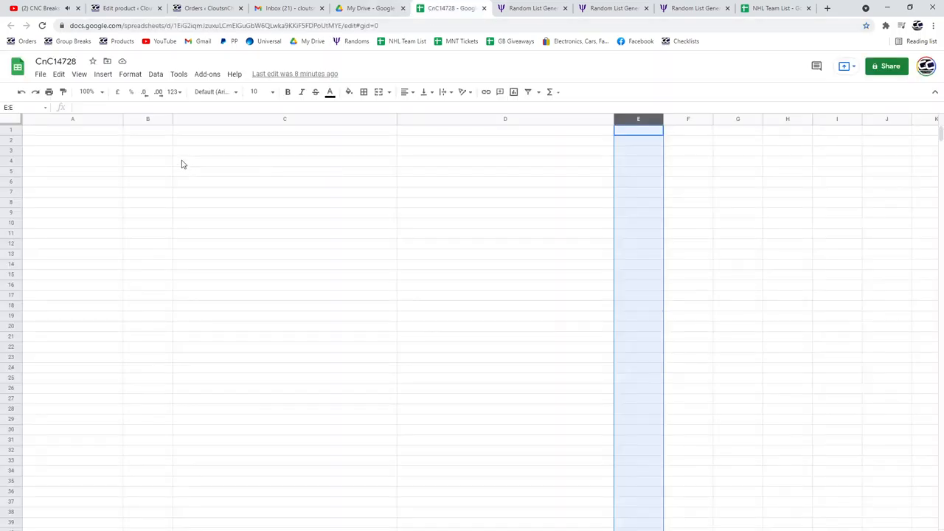
{"action": "left_click", "coordinate": [612, 9]}
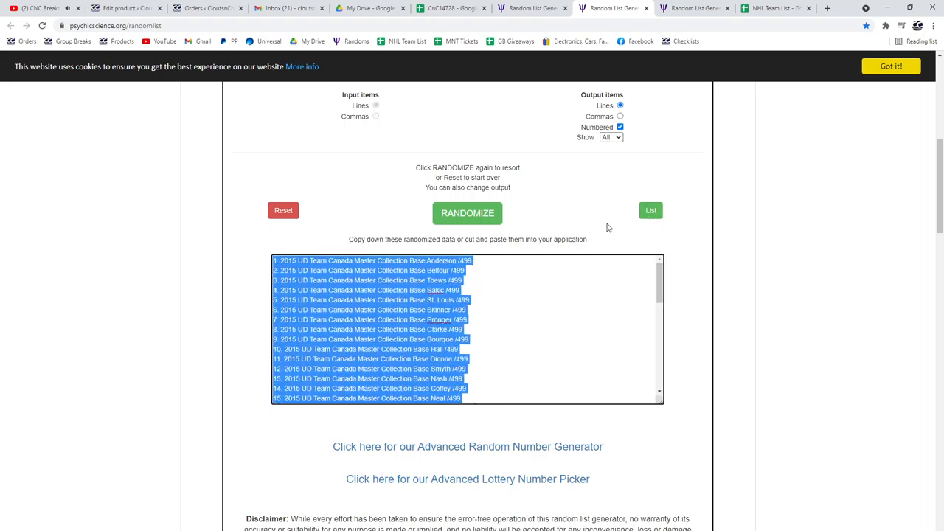
- Reshuffle the base 2015 card list and place it in column C beside the names
{"action": "left_click", "coordinate": [468, 213]}
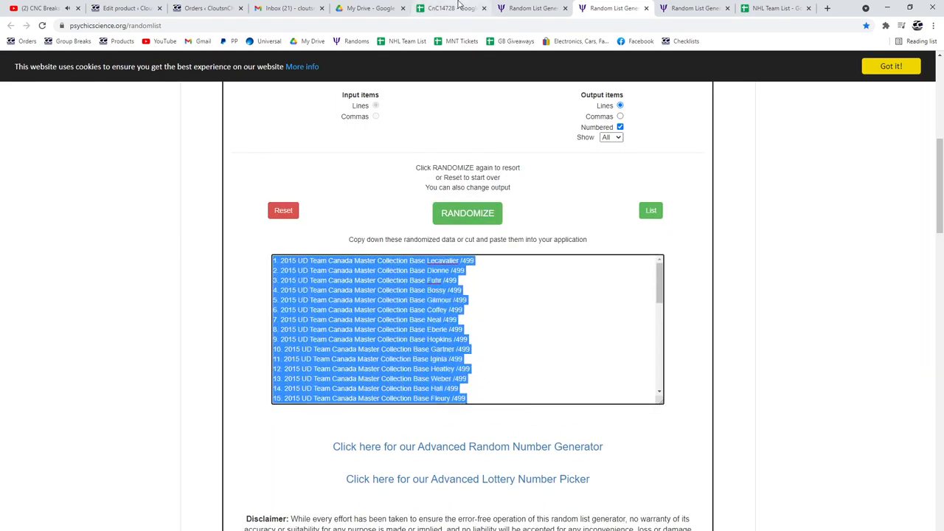
{"action": "left_click", "coordinate": [445, 9]}
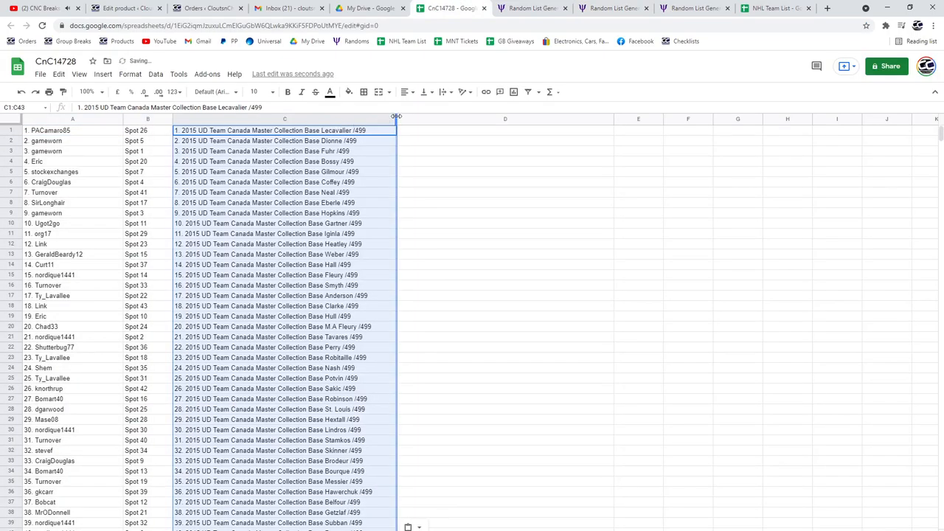
{"action": "left_click", "coordinate": [690, 8]}
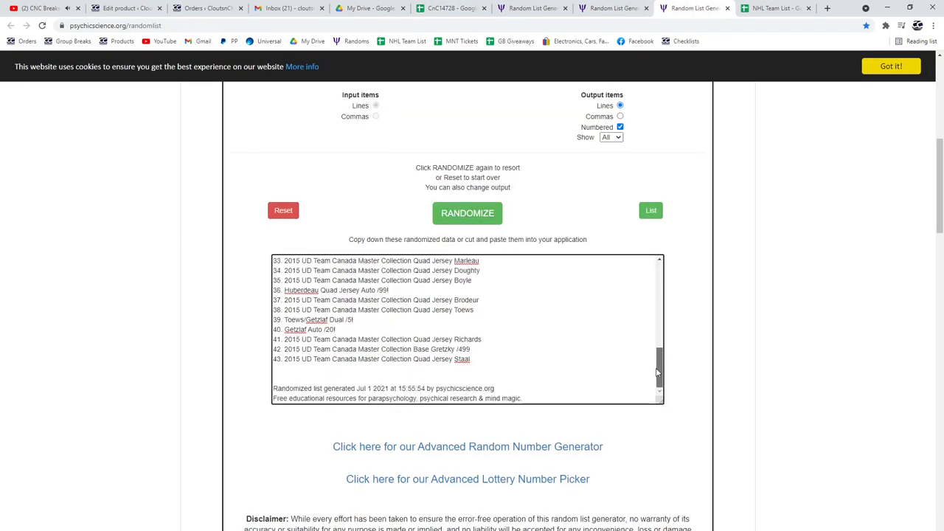
- Reshuffle the 2010 card list and paste it into column D beside the first cards
{"action": "left_click", "coordinate": [466, 212]}
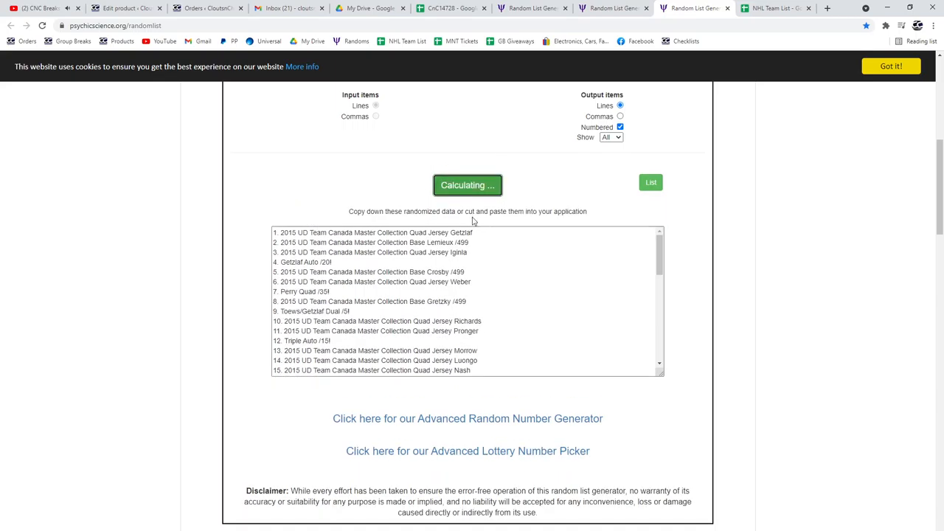
{"action": "left_click", "coordinate": [467, 186]}
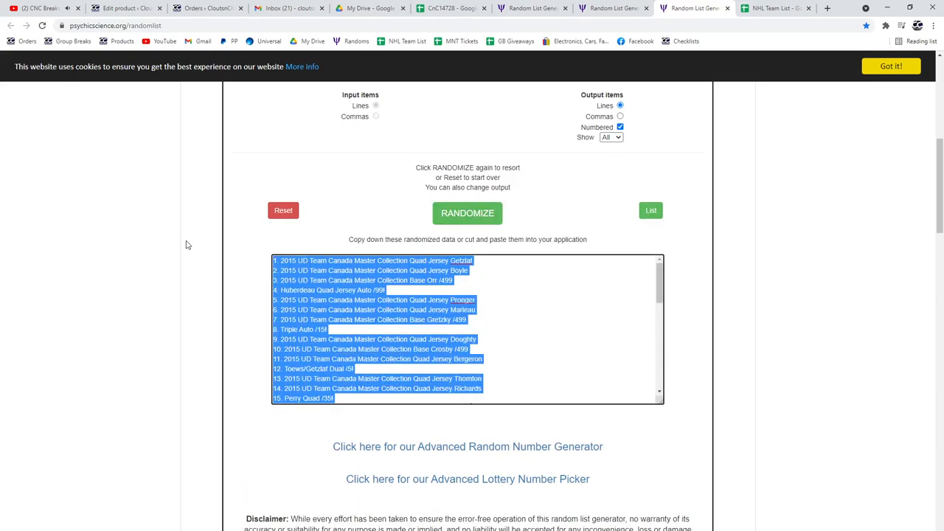
{"action": "left_click", "coordinate": [451, 9]}
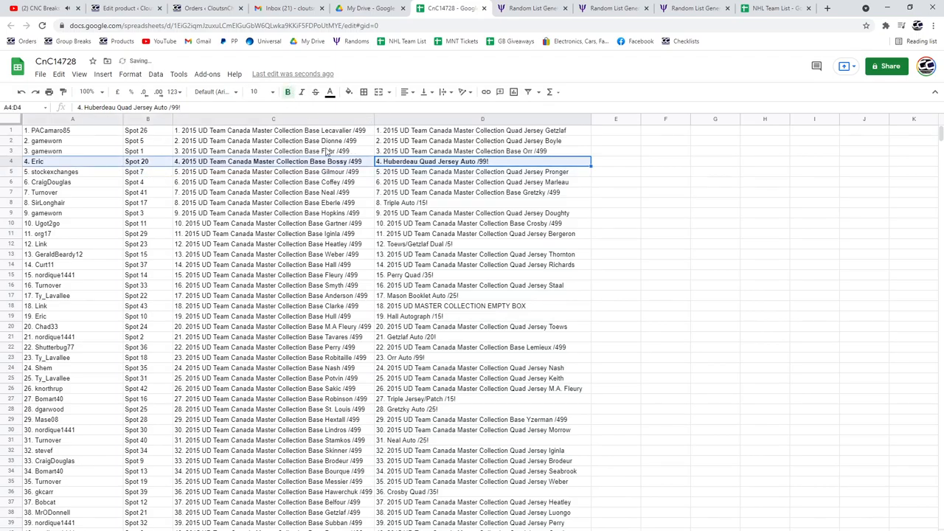
- Bold the hit-card rows 4, 8, 12 and 15 across columns A–D
{"action": "left_click", "coordinate": [72, 203]}
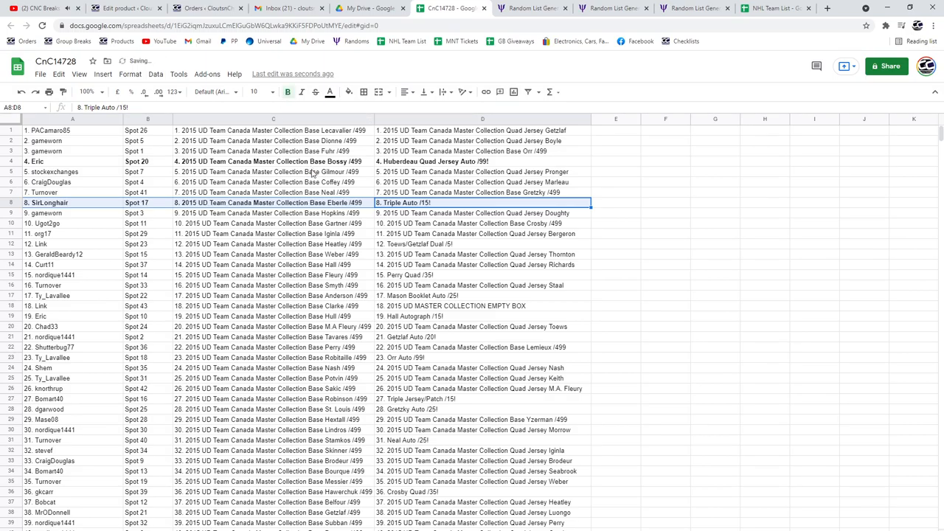
{"action": "mouse_move", "coordinate": [426, 213]}
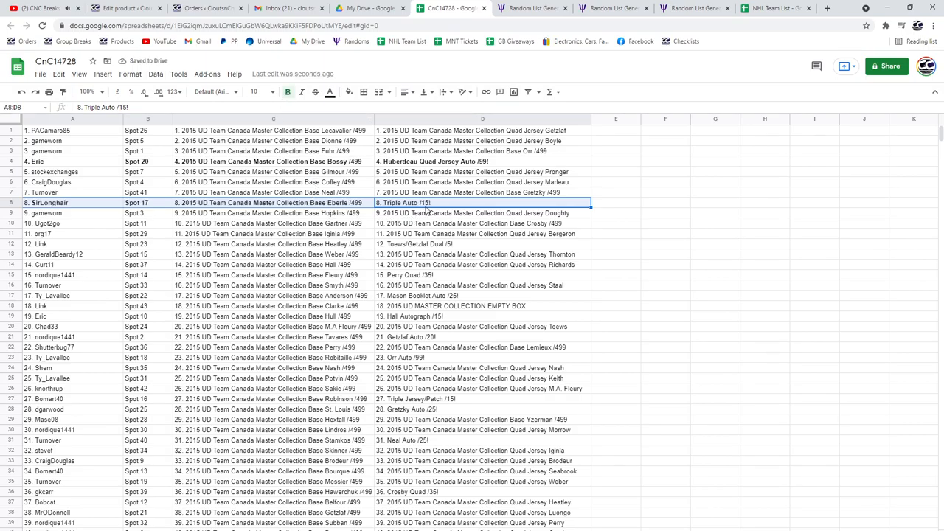
{"action": "left_click", "coordinate": [482, 244]}
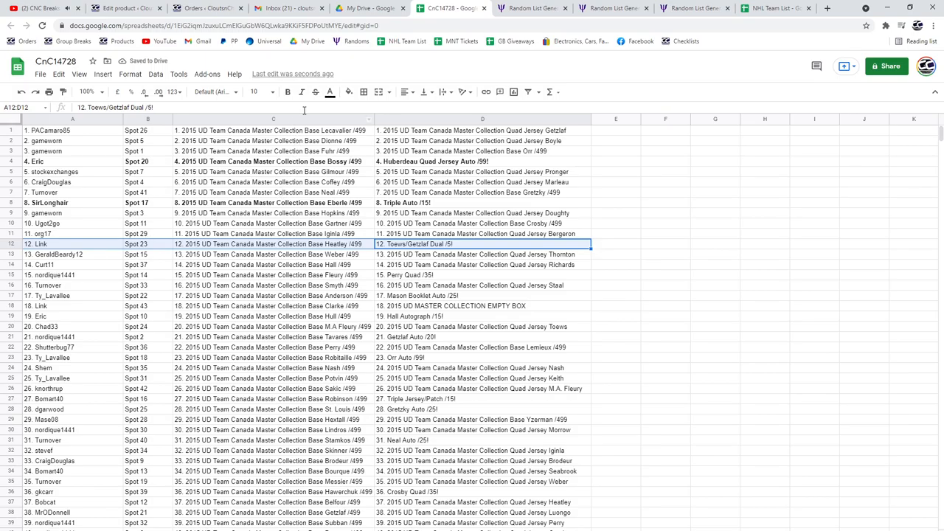
{"action": "left_click", "coordinate": [287, 92]}
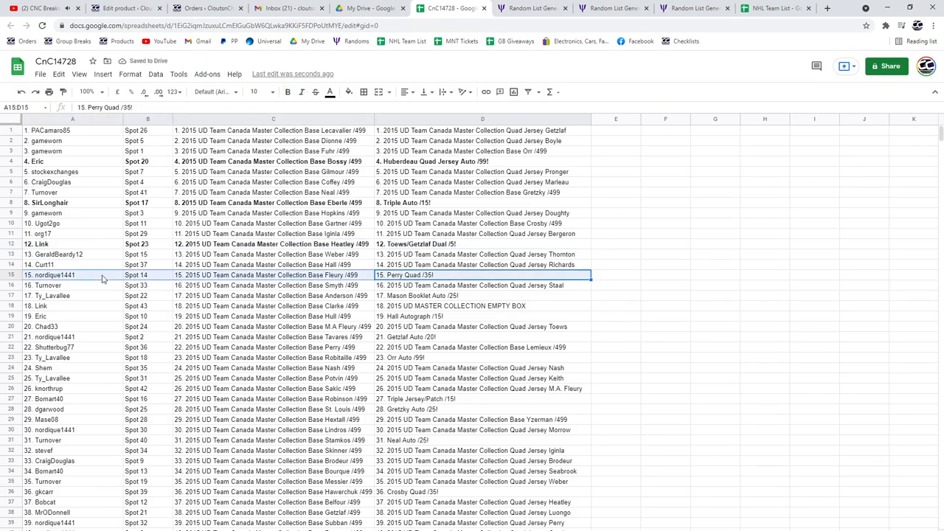
{"action": "left_click", "coordinate": [286, 91]}
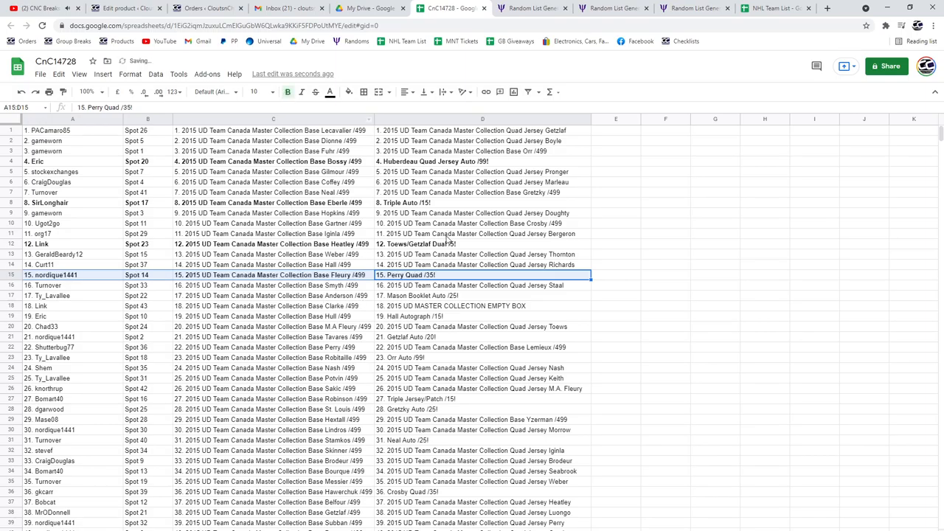
- Bold rows 17 and 19 across columns A–D and select row 21
{"action": "scroll", "scroll_direction": "down", "scroll_amount": 3}
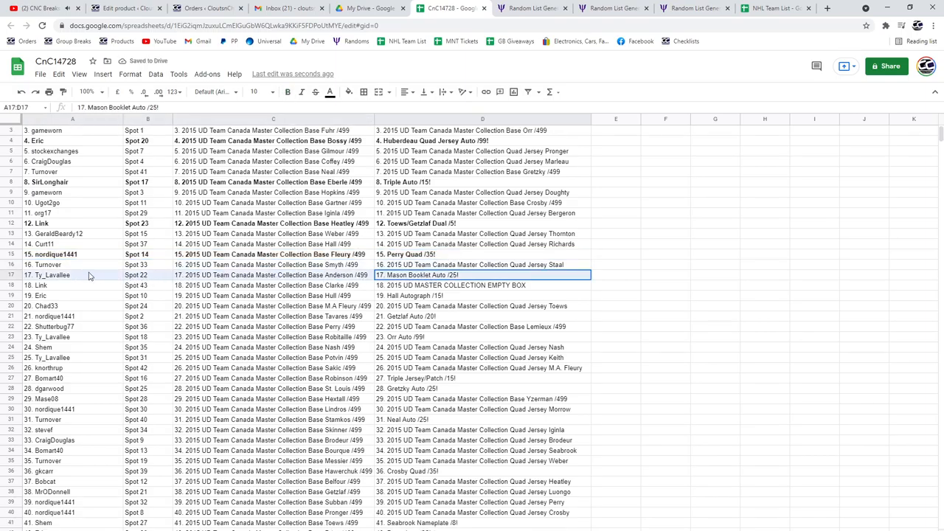
{"action": "left_click", "coordinate": [288, 92]}
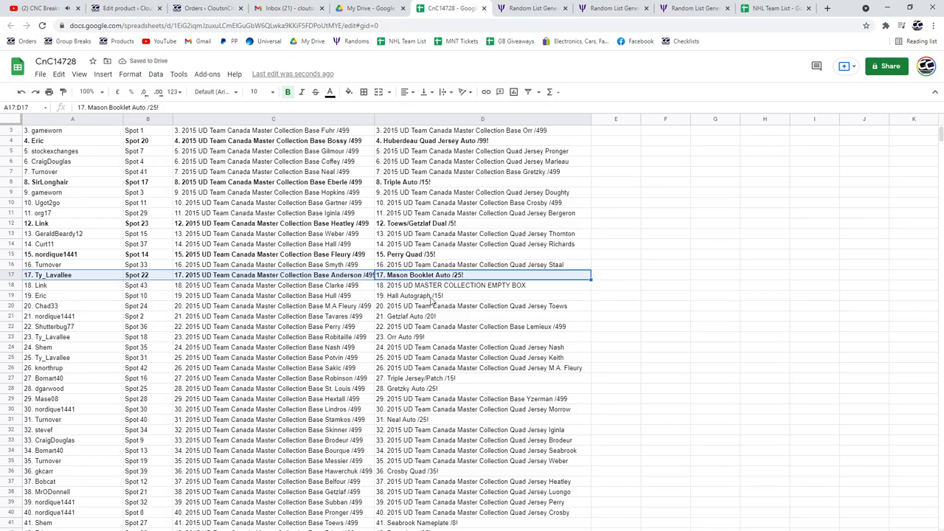
{"action": "left_click", "coordinate": [431, 295]}
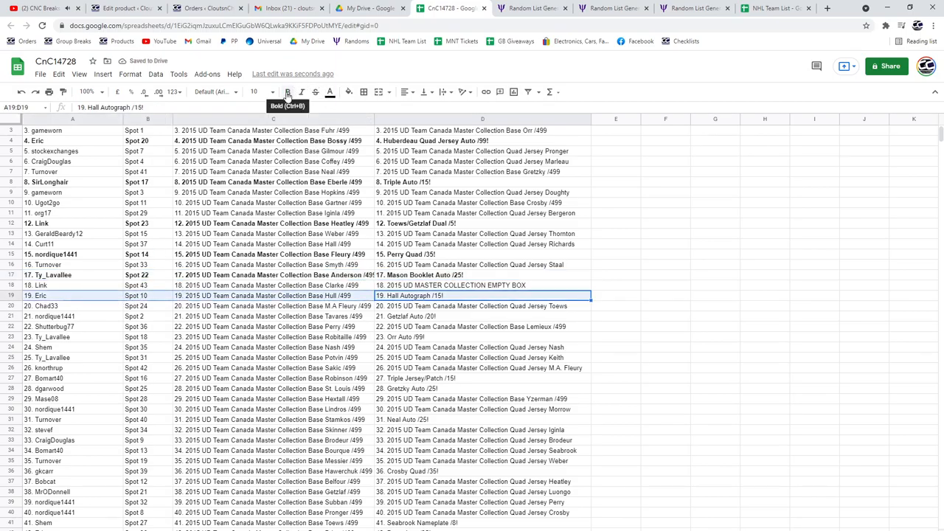
{"action": "left_click", "coordinate": [482, 315]}
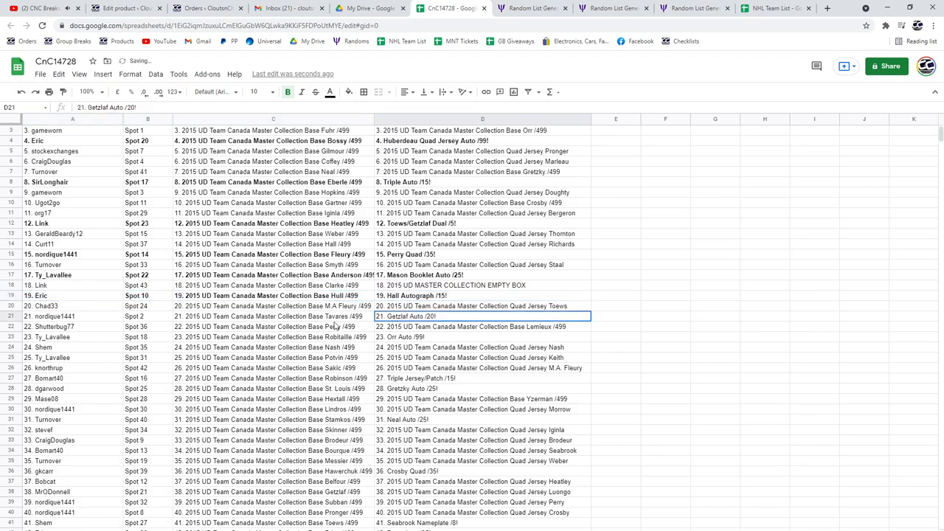
{"action": "left_click", "coordinate": [287, 91]}
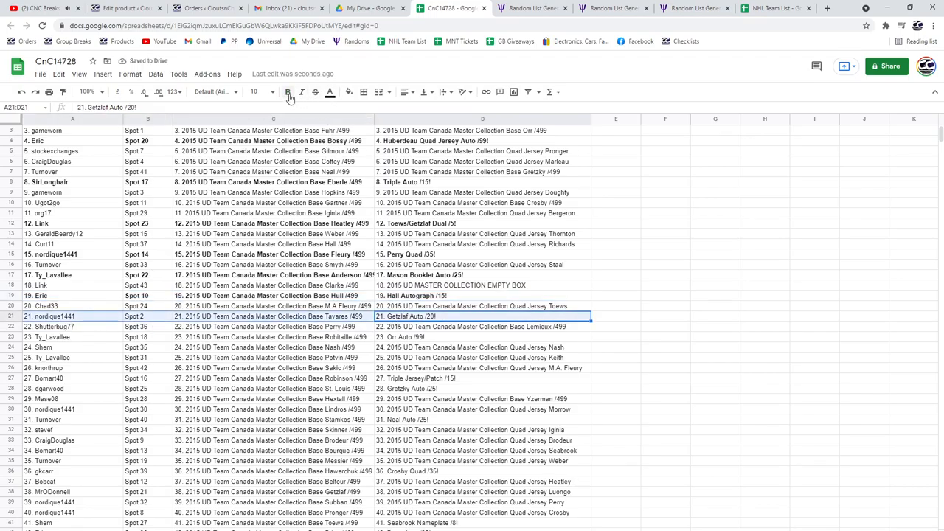
- Bold the remaining hit rows 21, 27, 31, 34 and 42 across columns A–D
{"action": "left_click", "coordinate": [288, 92]}
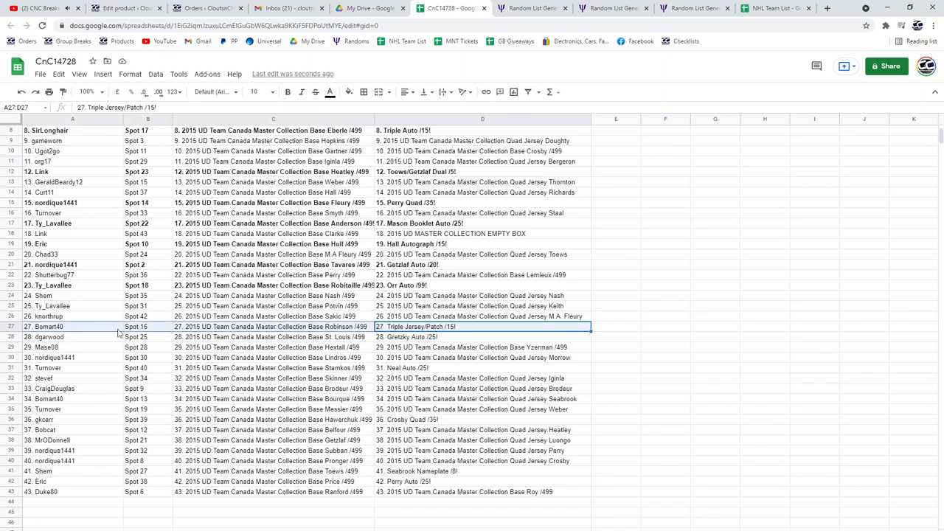
{"action": "left_click", "coordinate": [288, 91]}
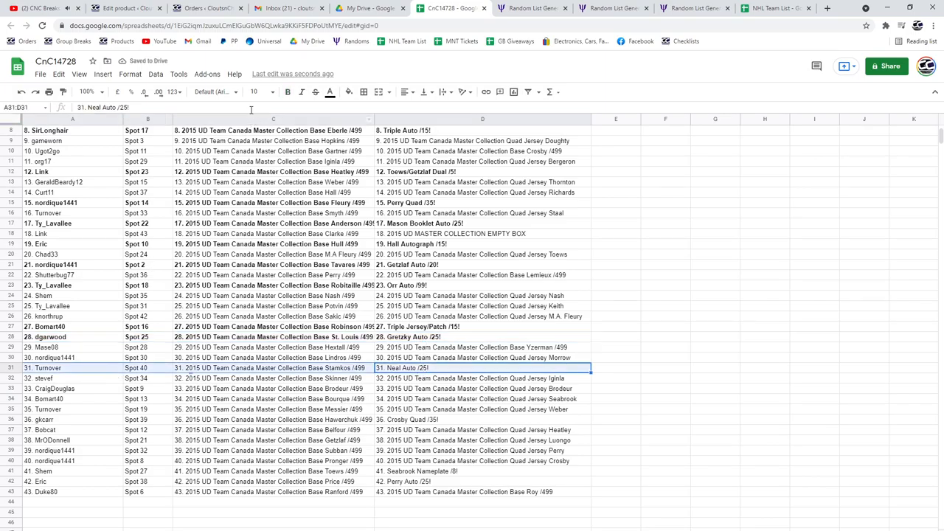
{"action": "left_click", "coordinate": [286, 91]}
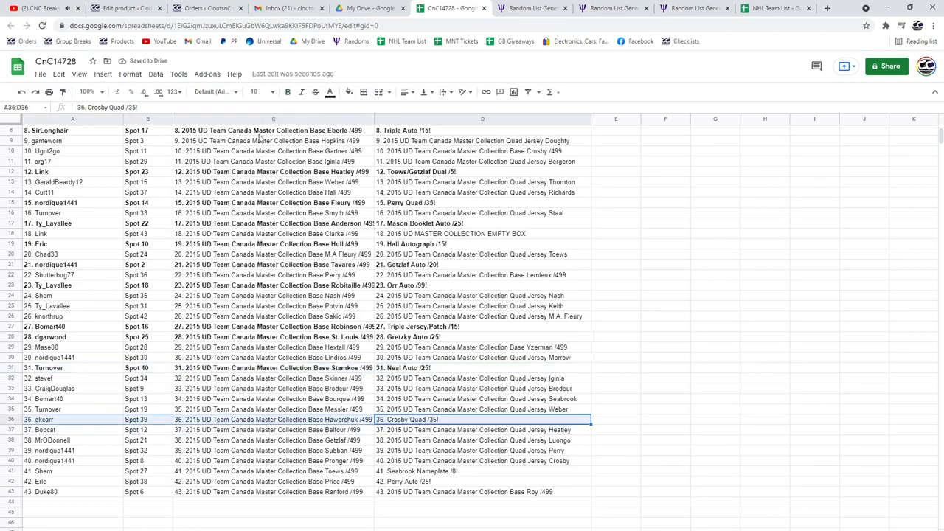
{"action": "mouse_move", "coordinate": [286, 91]}
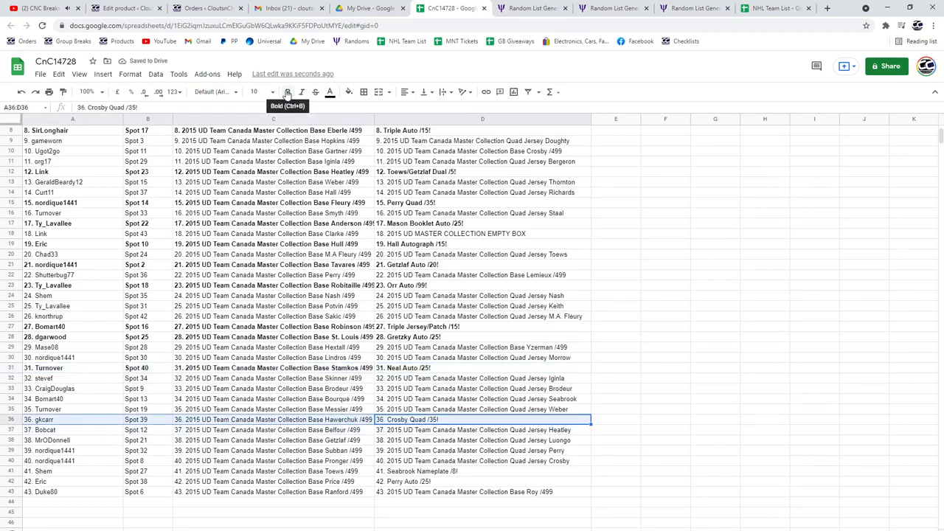
{"action": "left_click", "coordinate": [287, 91]}
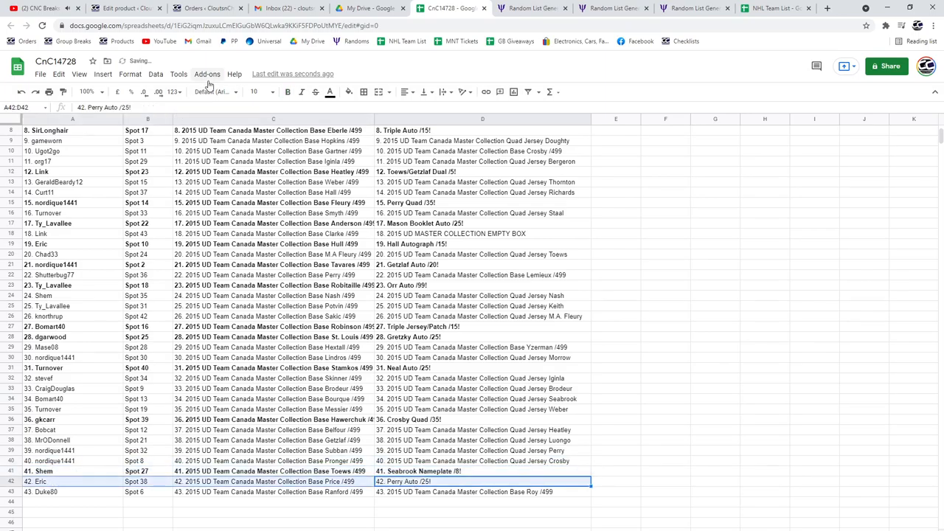
{"action": "left_click", "coordinate": [287, 91]}
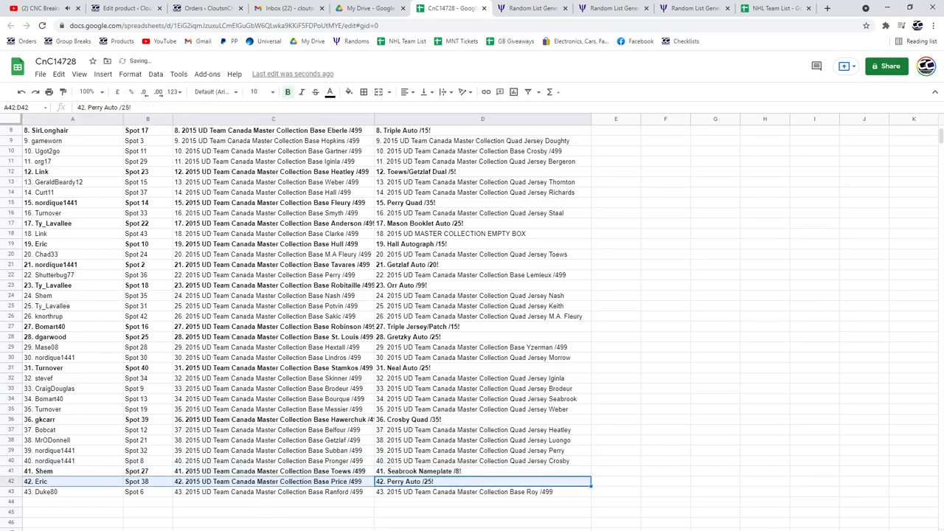